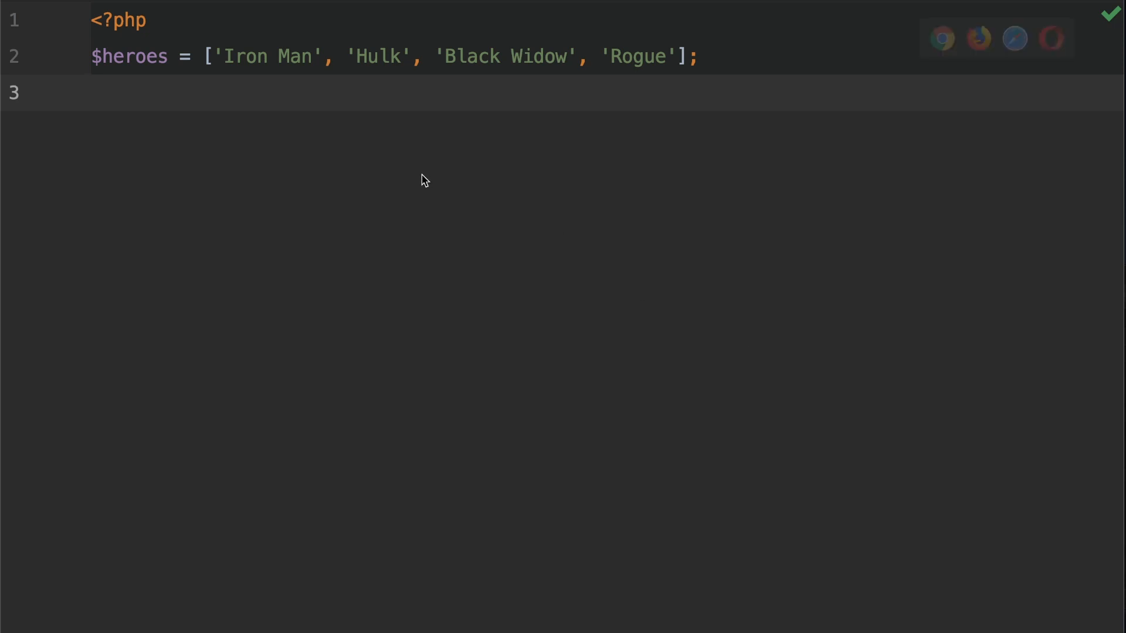
# Step: Add a key_exists(); call on line 3 below the $heroes array
pyautogui.doubleClick(246, 56)
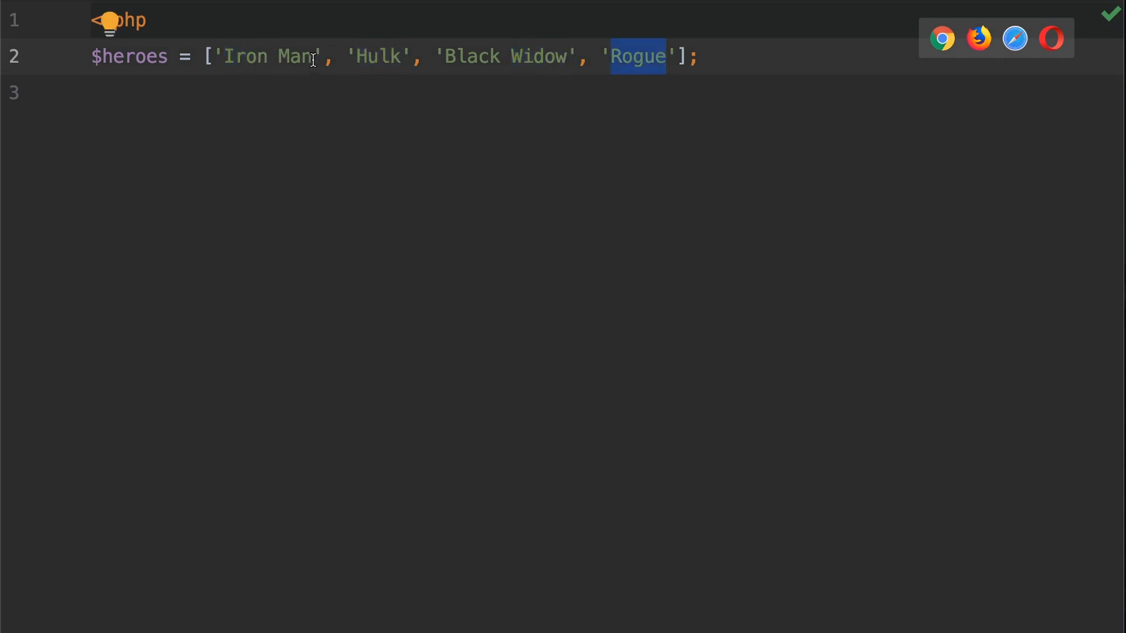
pyautogui.doubleClick(379, 56)
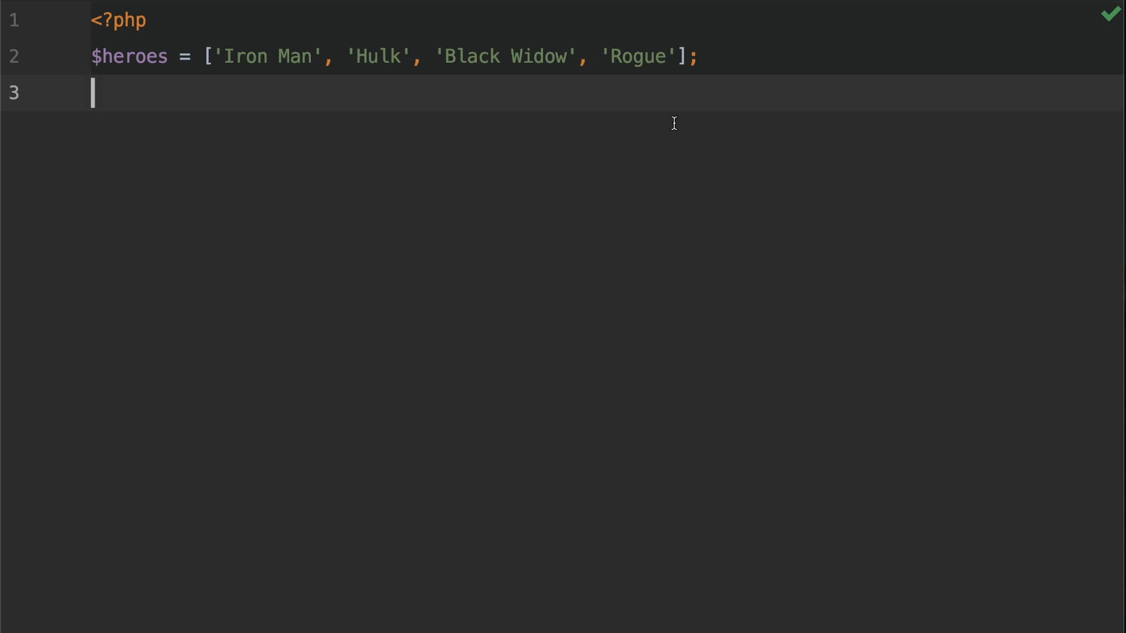
pyautogui.write('key_exists(')
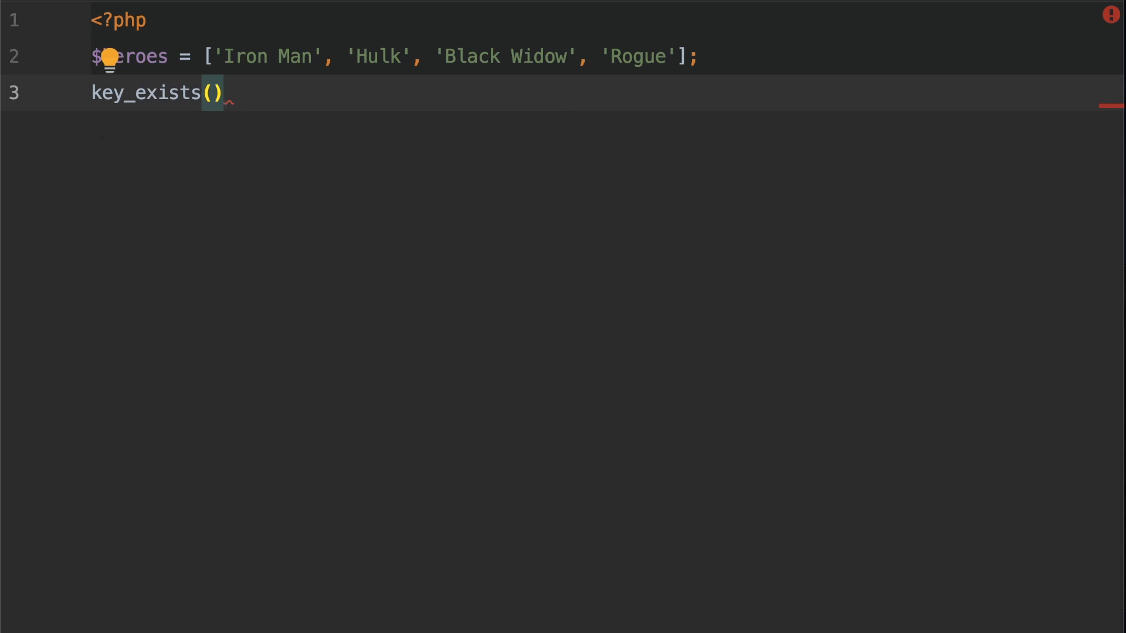
pyautogui.write(';')
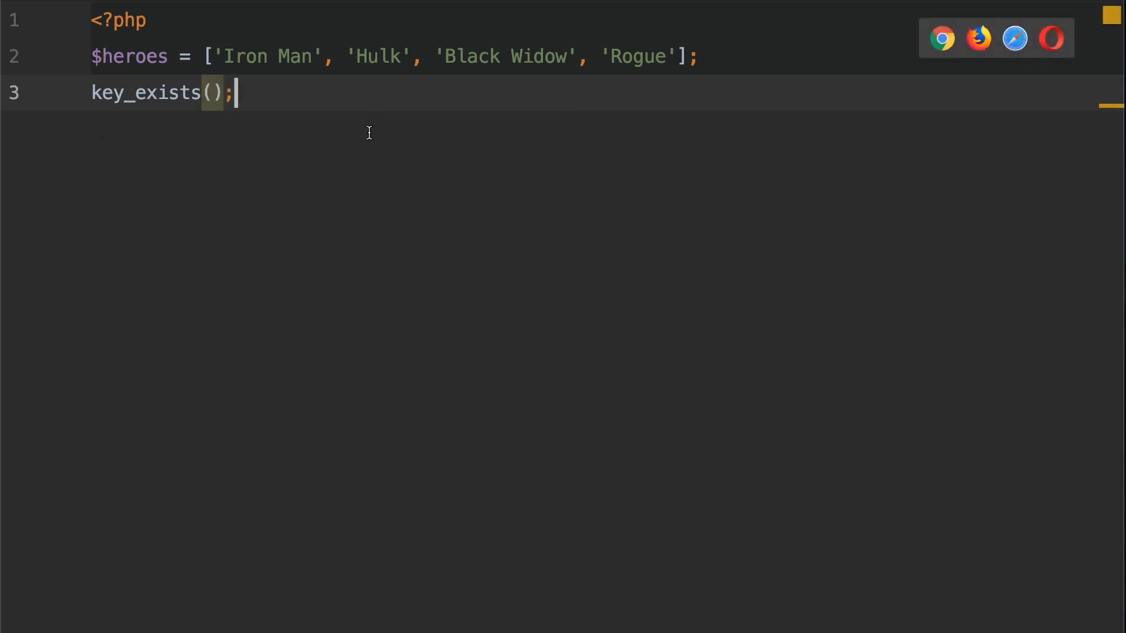
pyautogui.moveTo(126, 104)
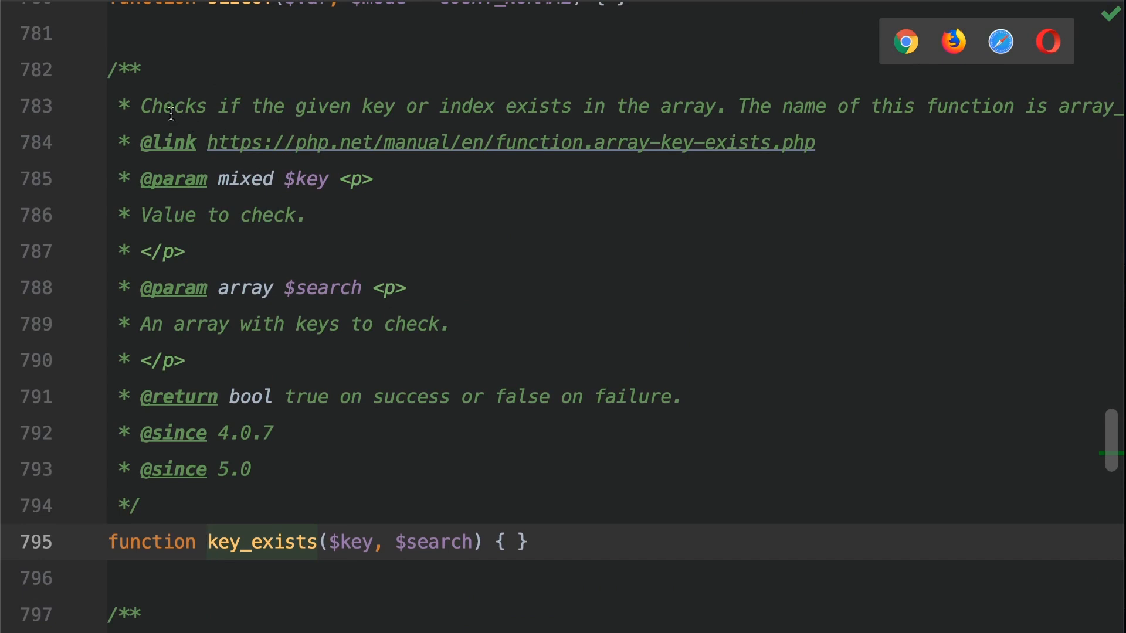
pyautogui.moveTo(171, 107); pyautogui.dragTo(494, 97)
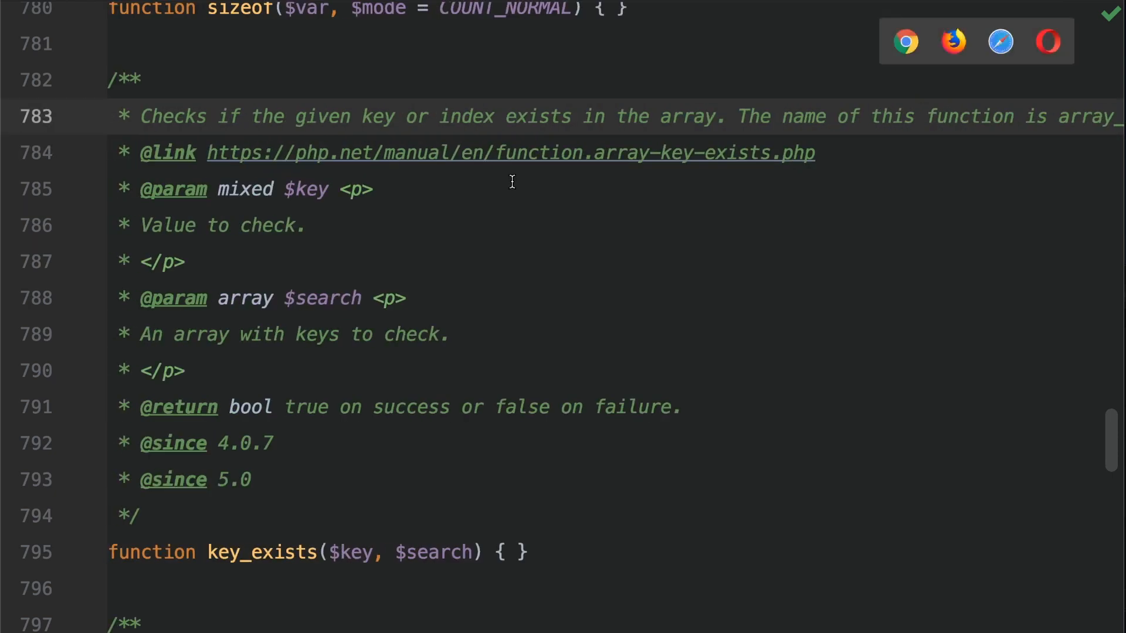
pyautogui.moveTo(508, 181)
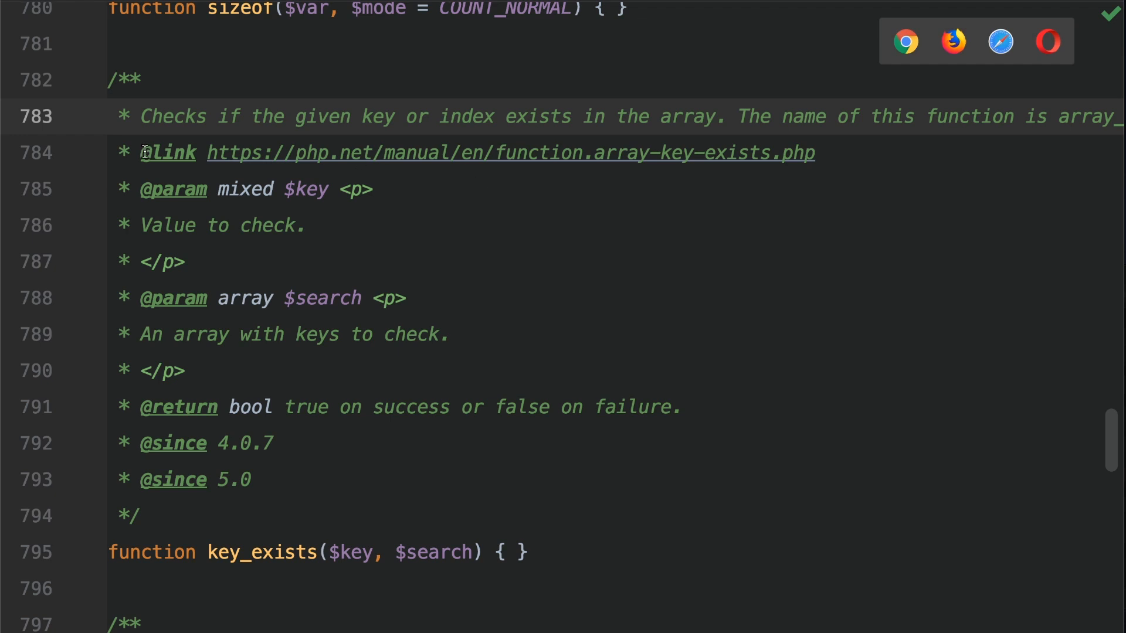
pyautogui.moveTo(209, 153); pyautogui.dragTo(815, 152)
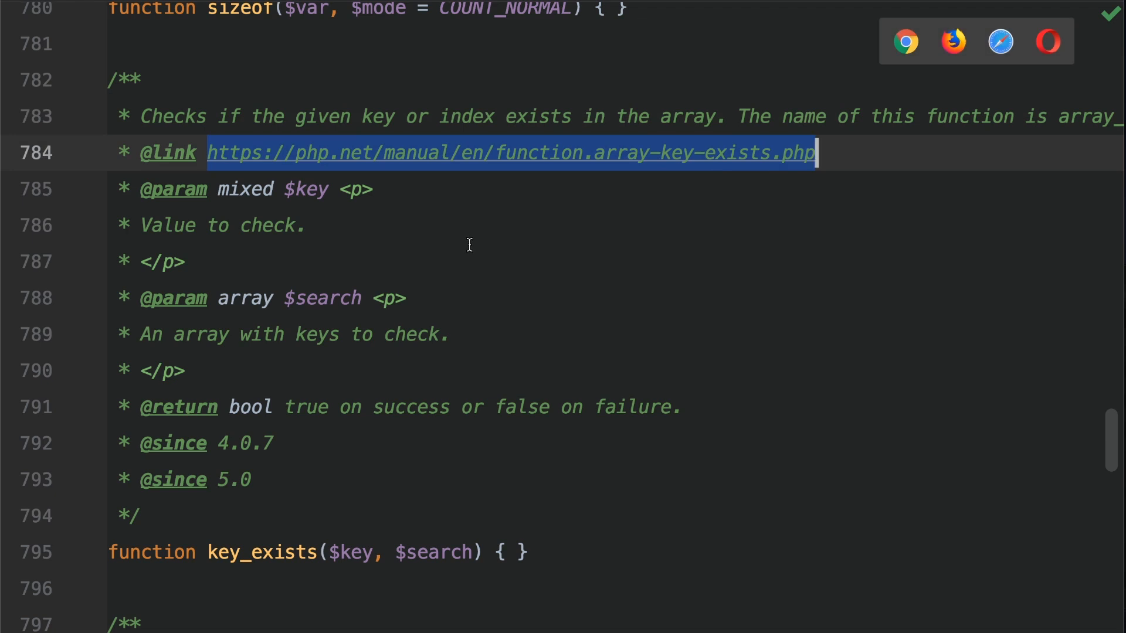
pyautogui.moveTo(332, 218)
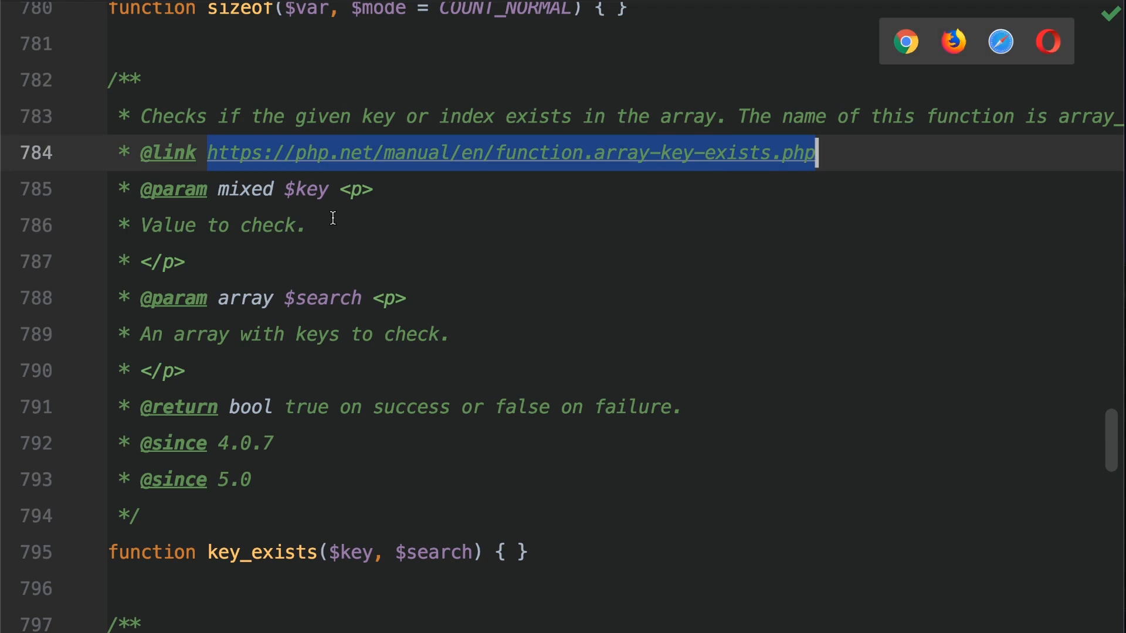
pyautogui.click(332, 225)
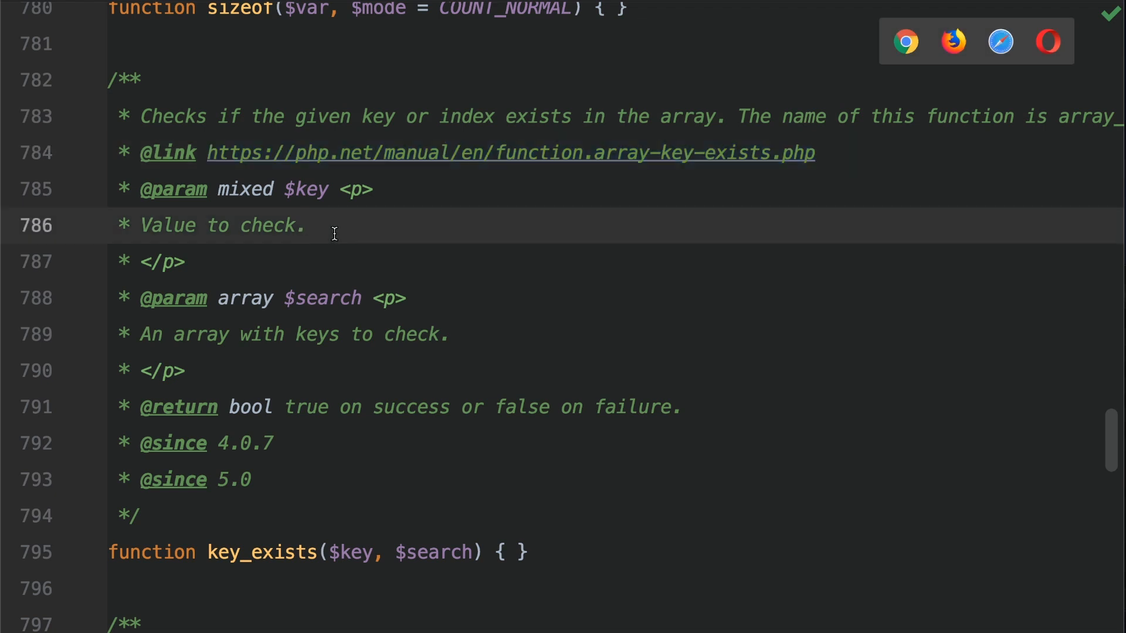
pyautogui.doubleClick(308, 190)
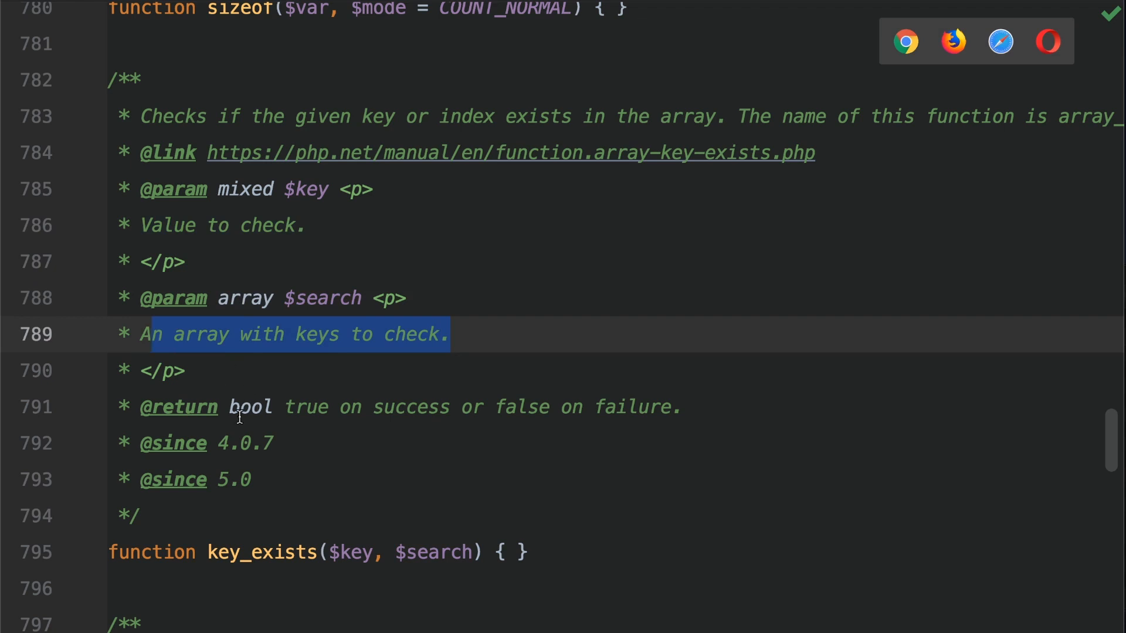
pyautogui.doubleClick(251, 407)
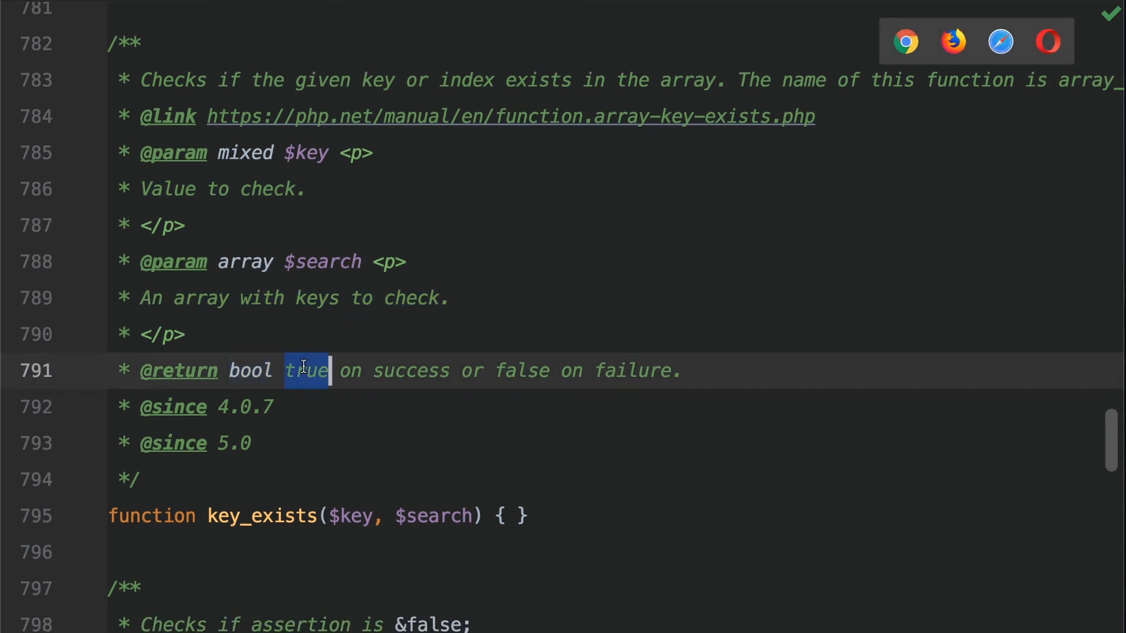
pyautogui.doubleClick(521, 371)
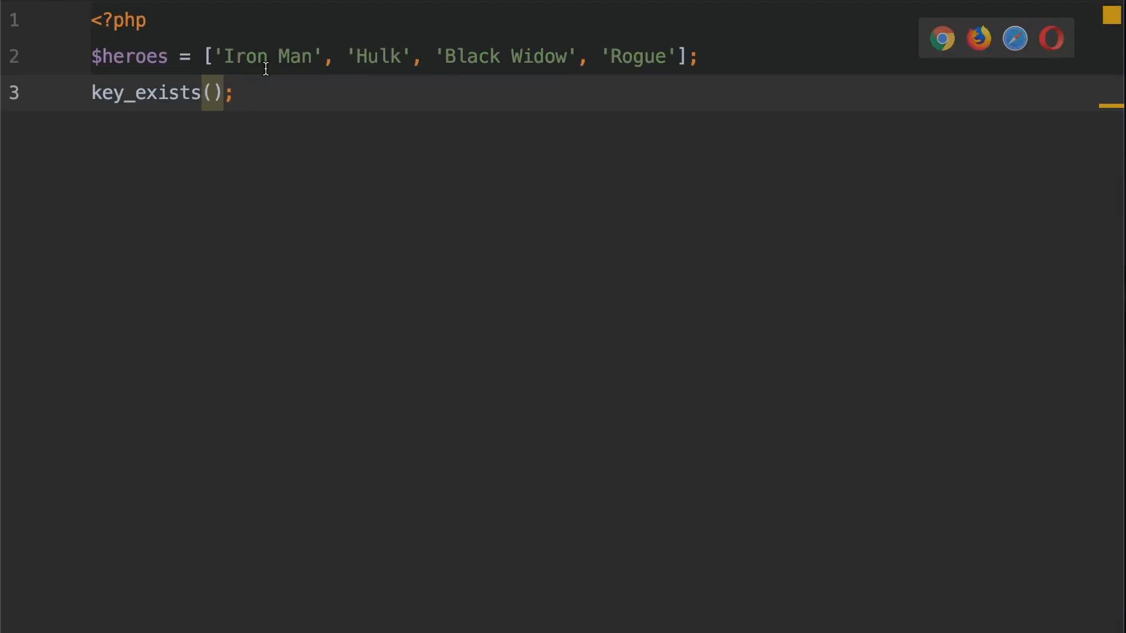
pyautogui.moveTo(363, 130)
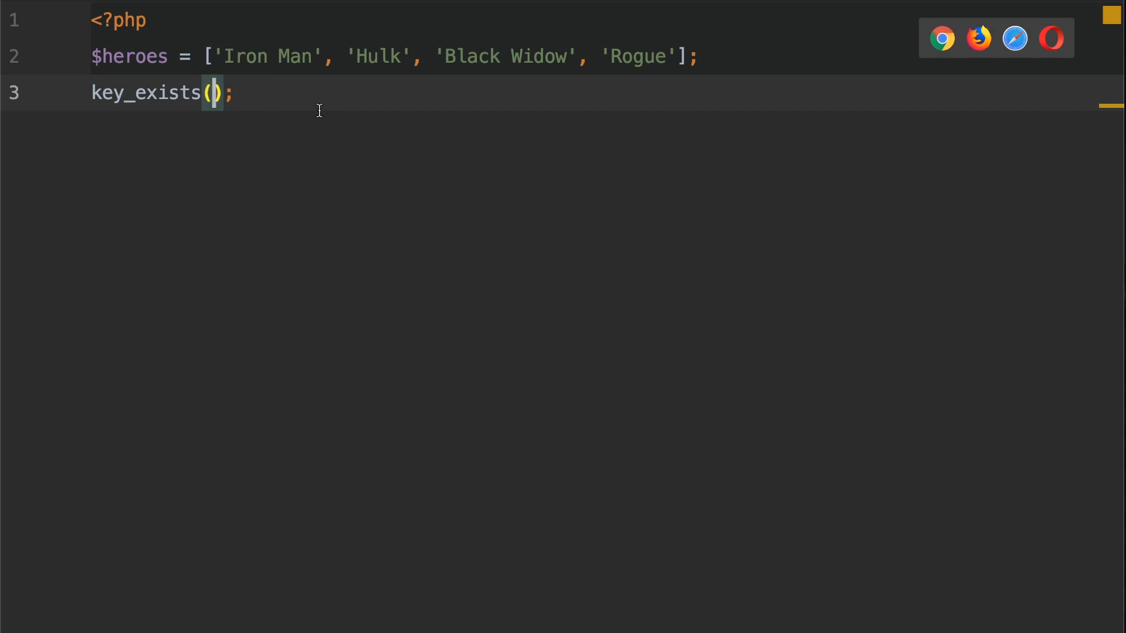
# Step: Make line 3 read $doesExist = key_exists(0, $heroes); storing the lookup result
pyautogui.write('0')
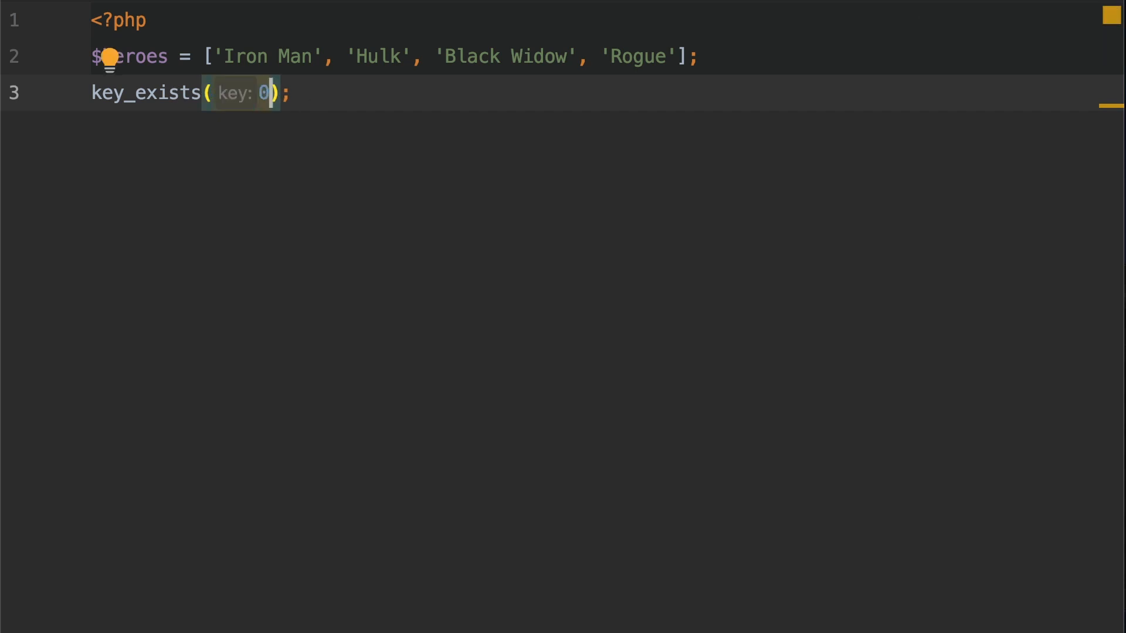
pyautogui.write(',')
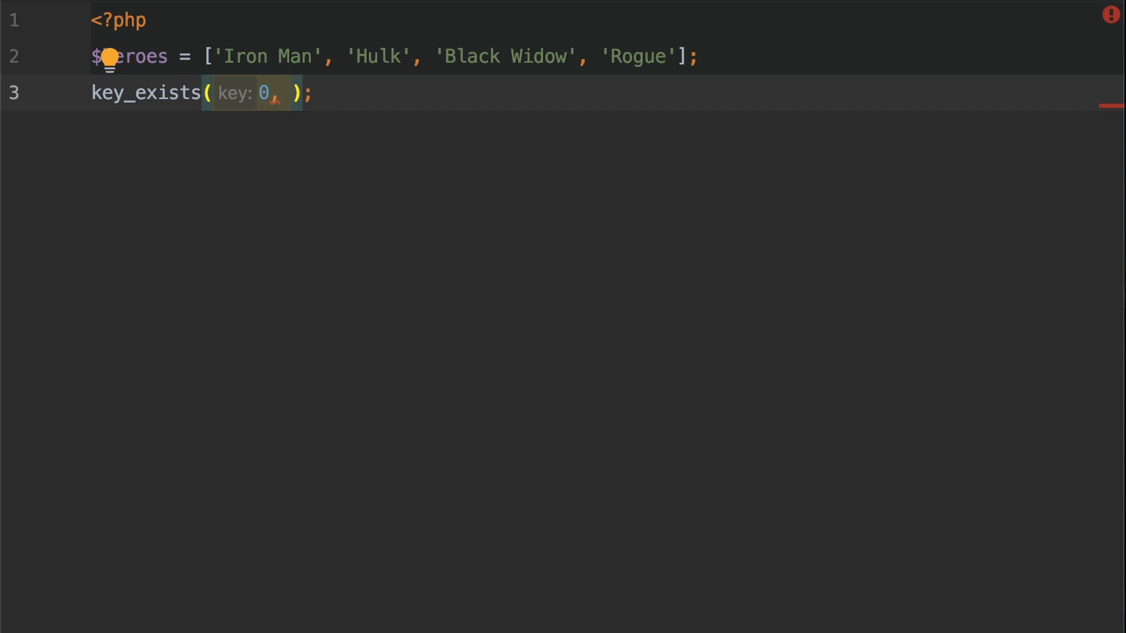
pyautogui.write('$')
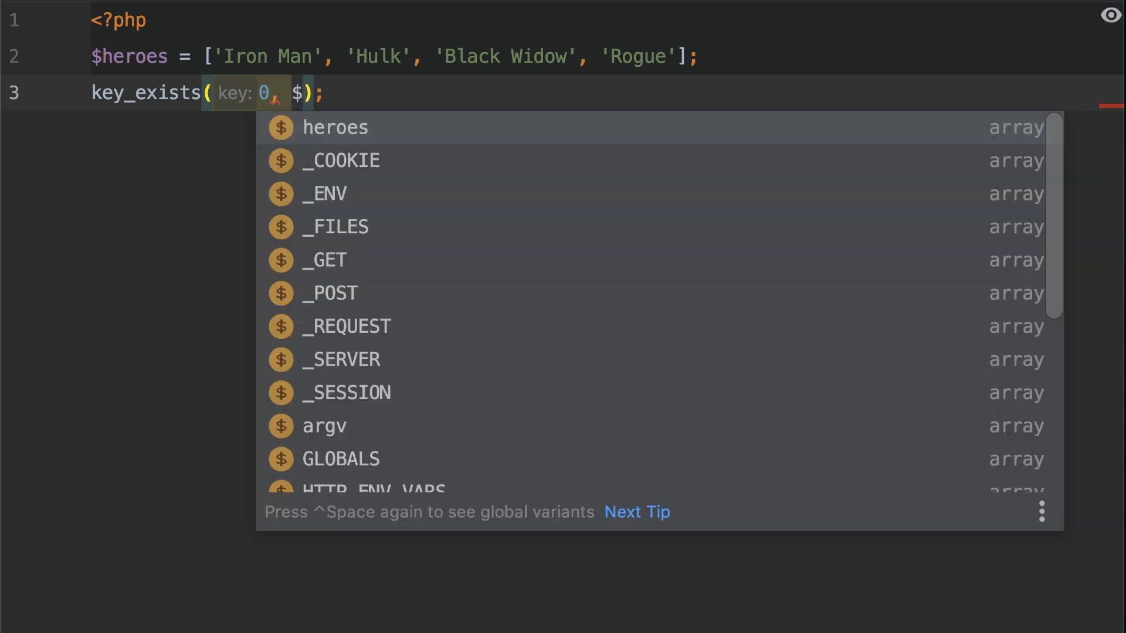
pyautogui.click(334, 128)
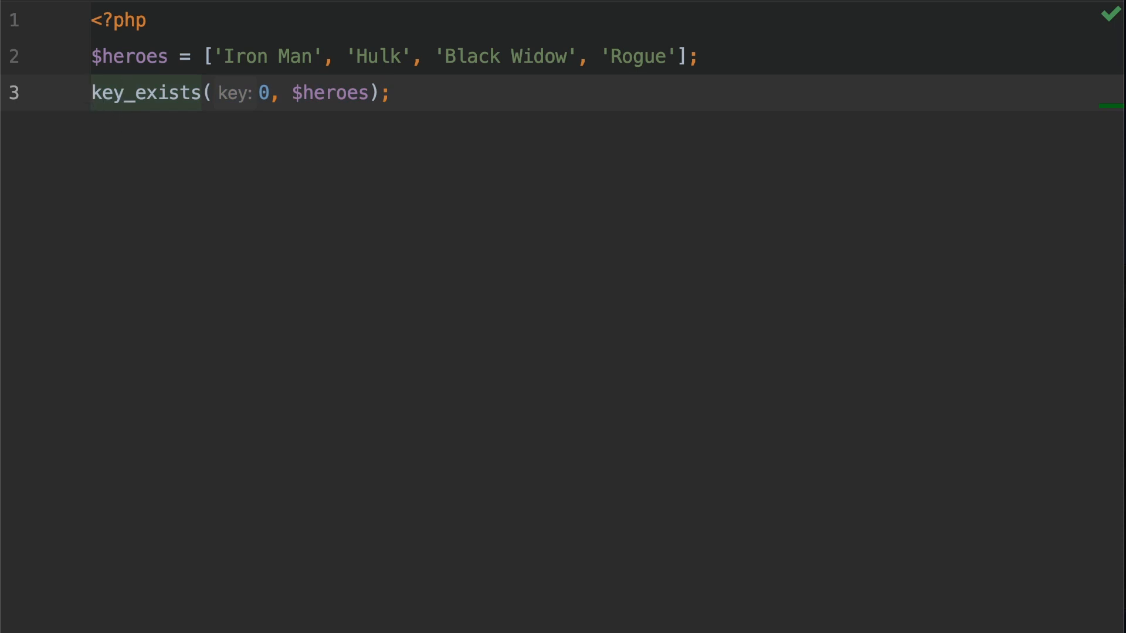
pyautogui.write('$doesExist =')
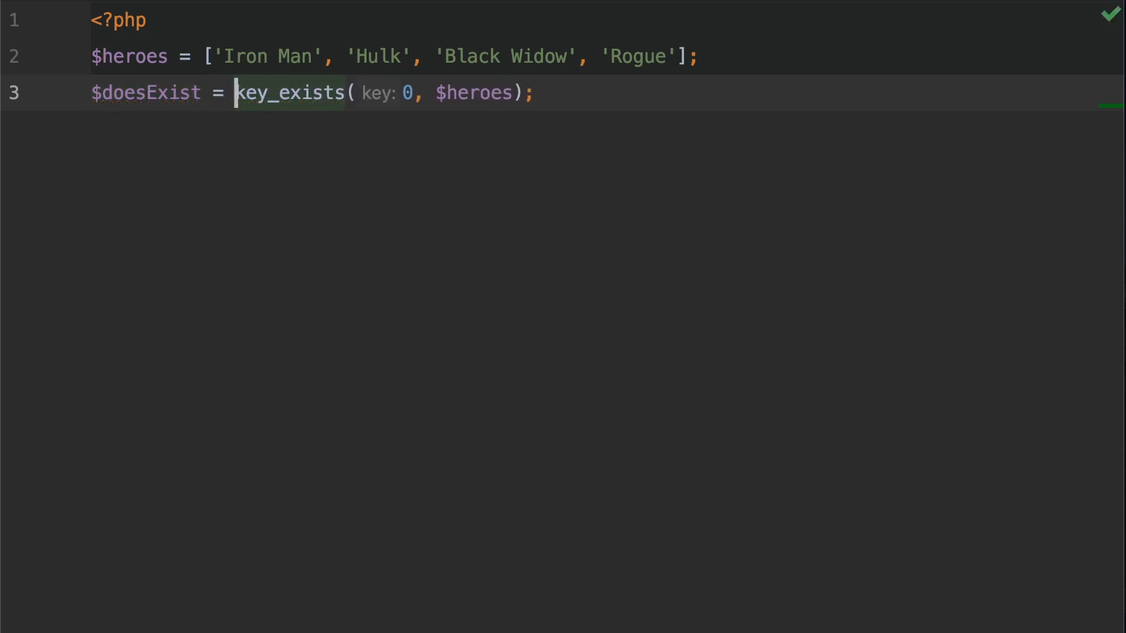
pyautogui.doubleClick(288, 93)
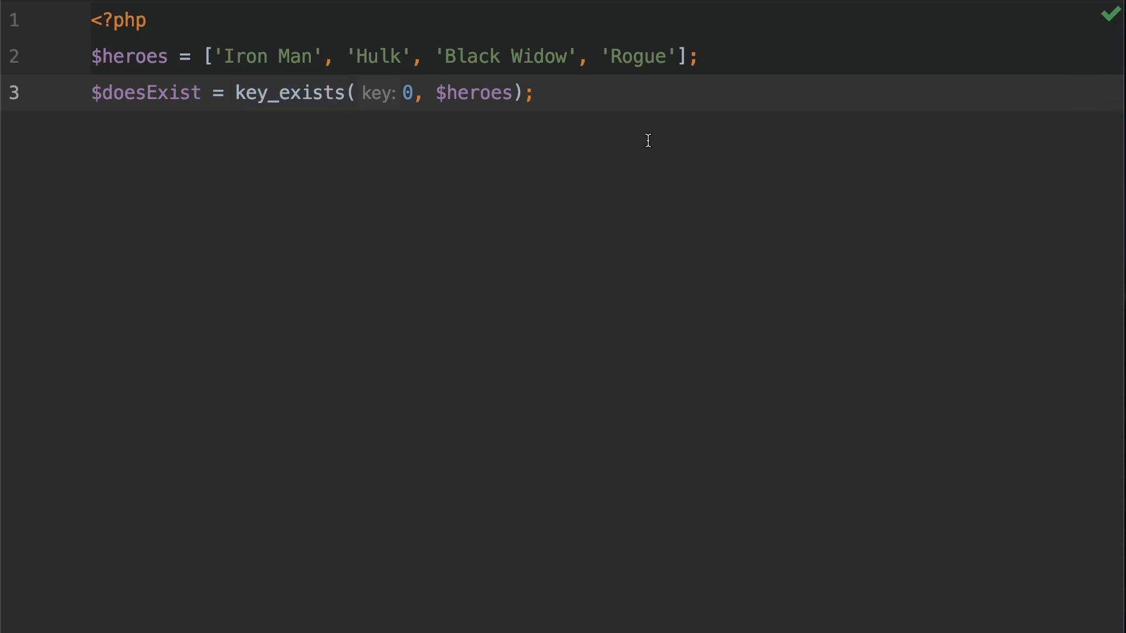
# Step: Add a fourth line print $doesExist; to output the lookup result
pyautogui.write('p')
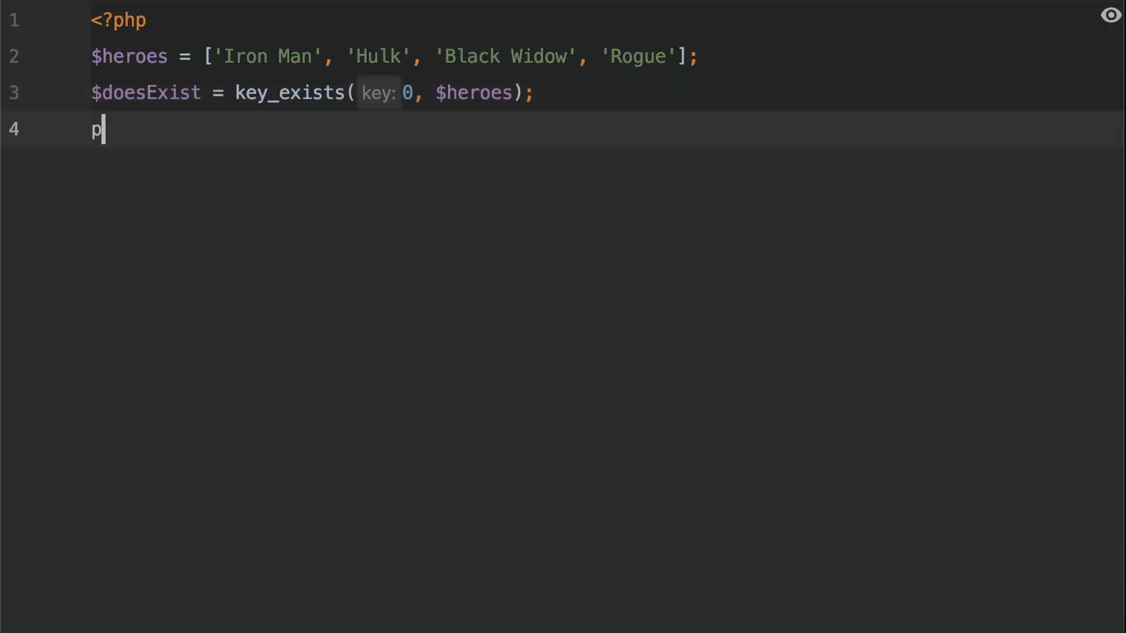
pyautogui.write('rint')
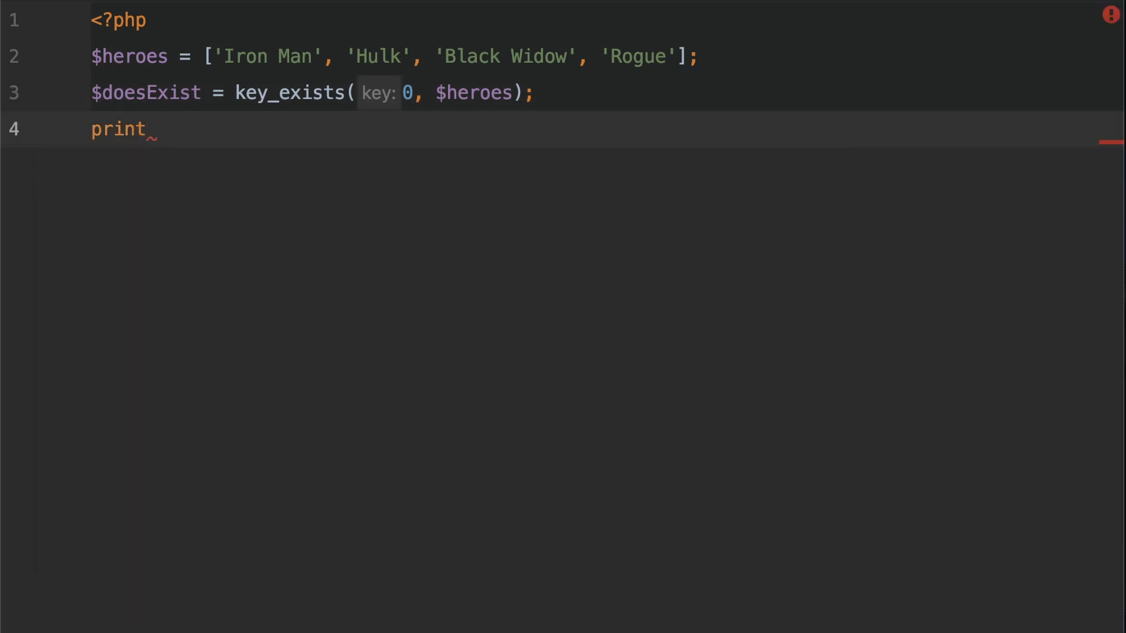
pyautogui.write('$doesExist;')
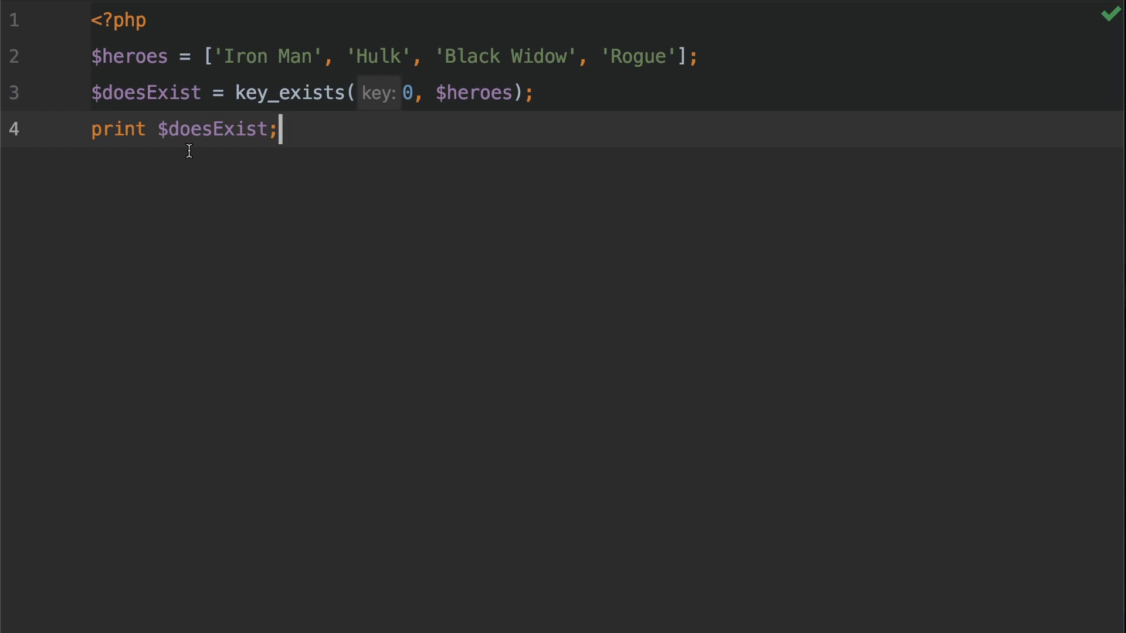
# Step: Wrap the print in if($doesExist) printing 'Yes it does', with else printing 'No it doesnt'
pyautogui.press('Enter')
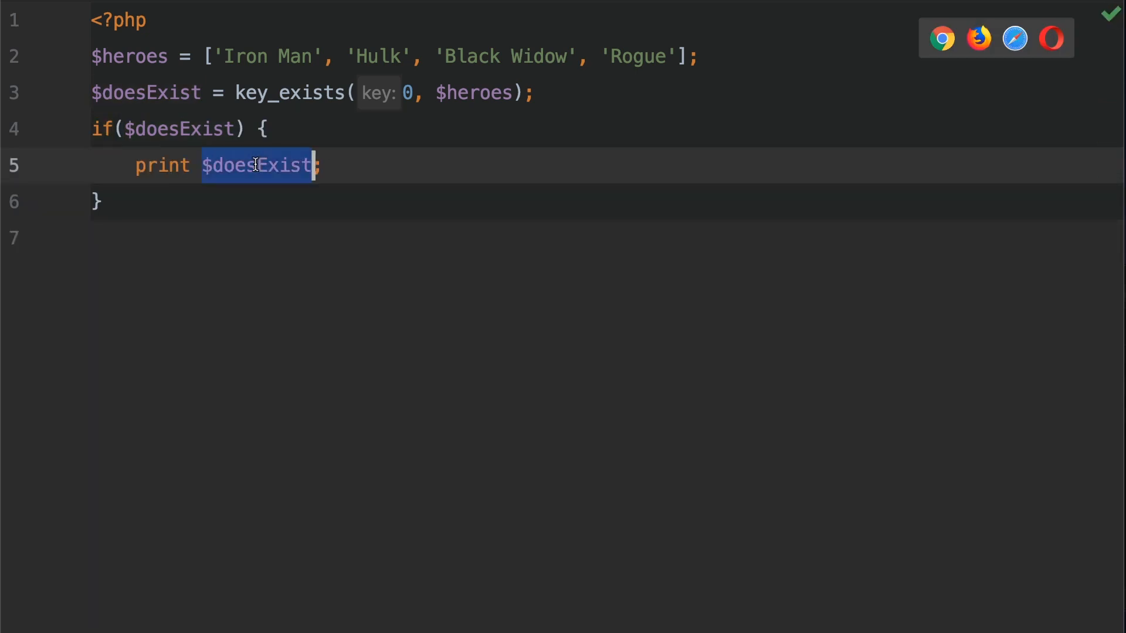
pyautogui.write("'Yes'")
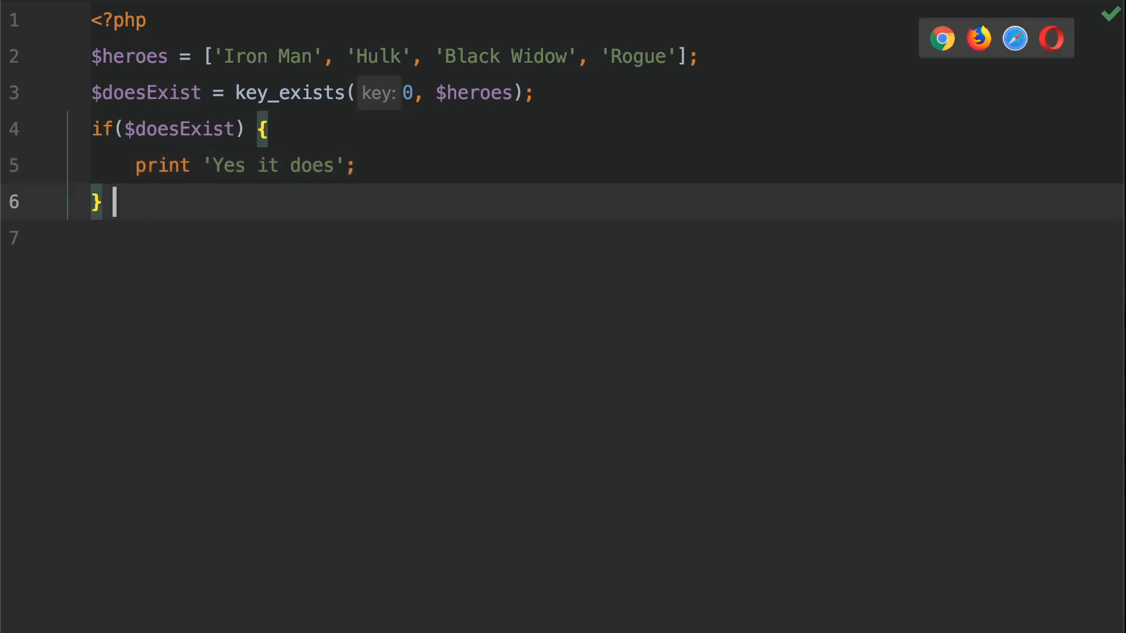
pyautogui.write('else {')
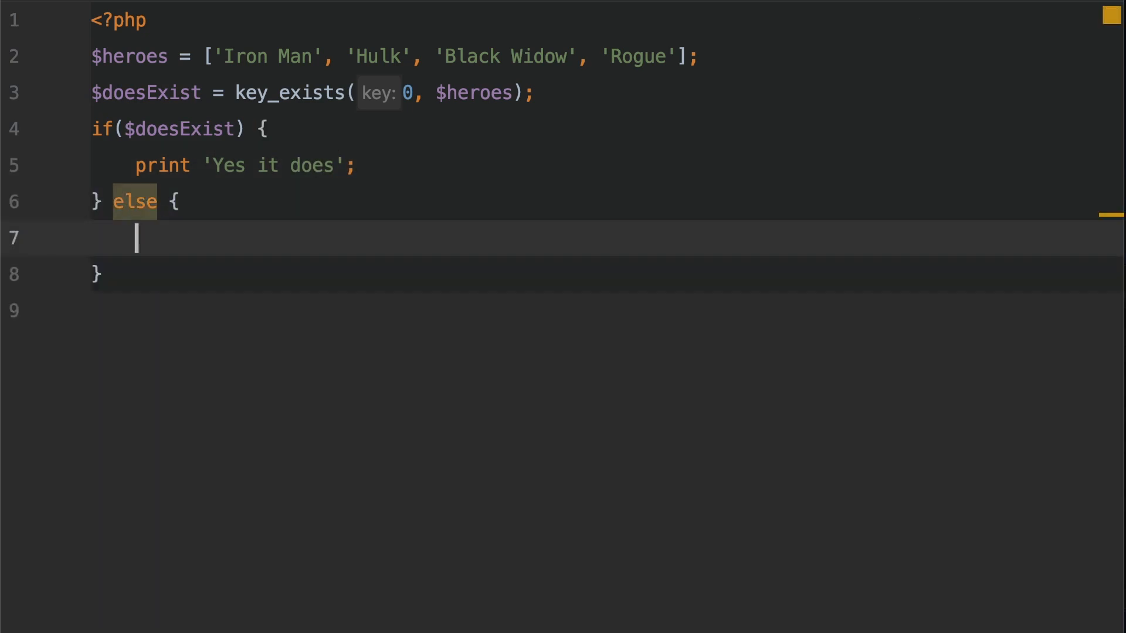
pyautogui.write('print')
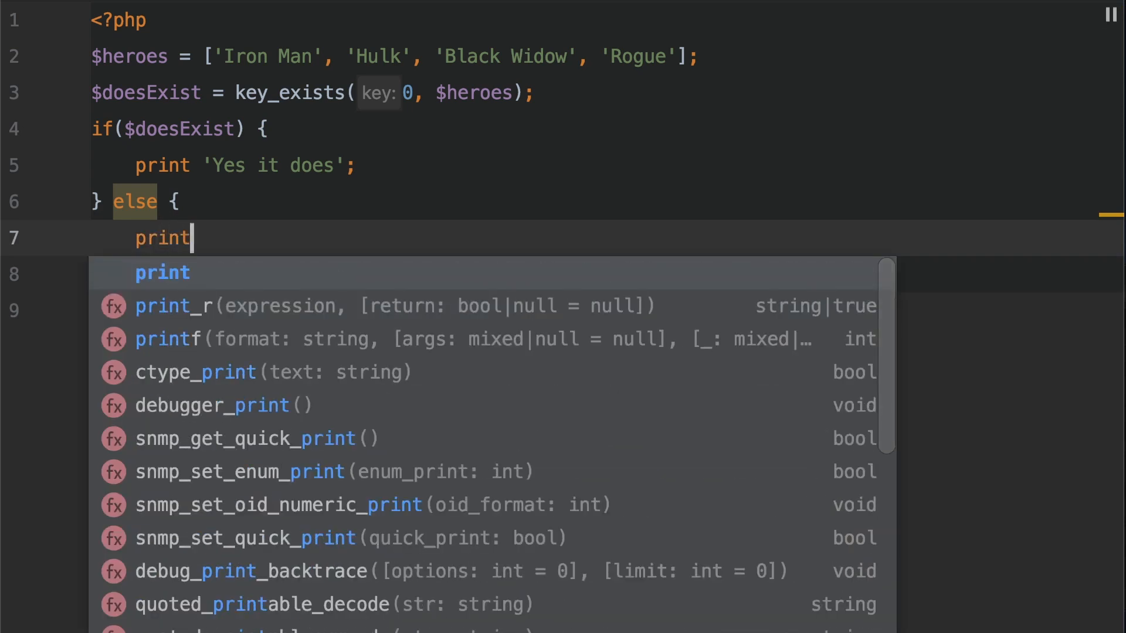
pyautogui.write("'No it doesnt")
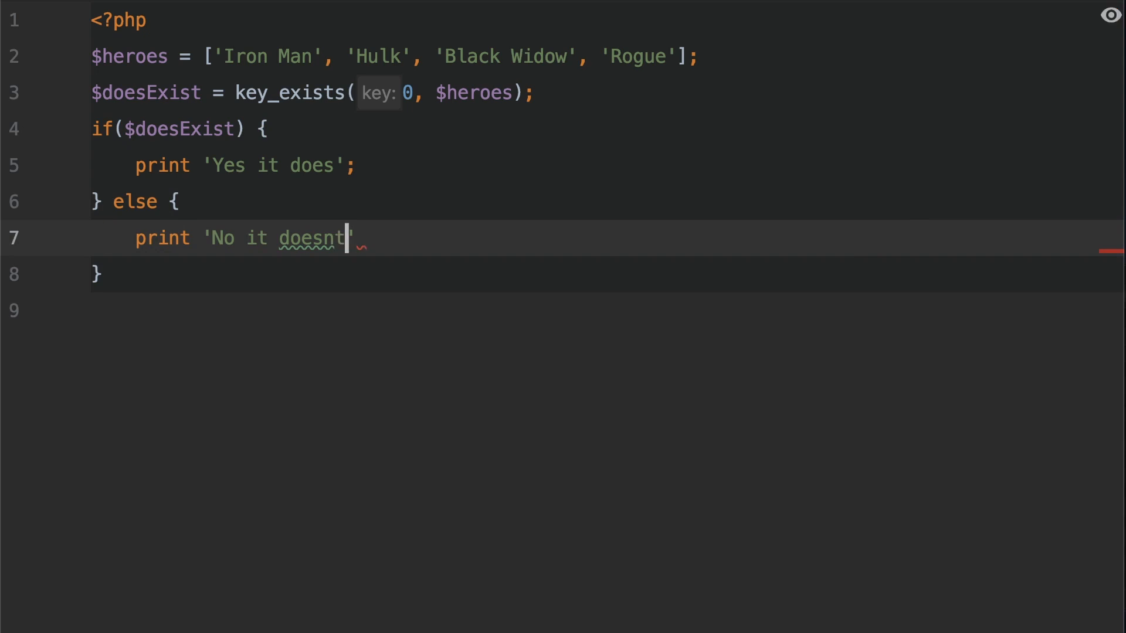
pyautogui.write(';')
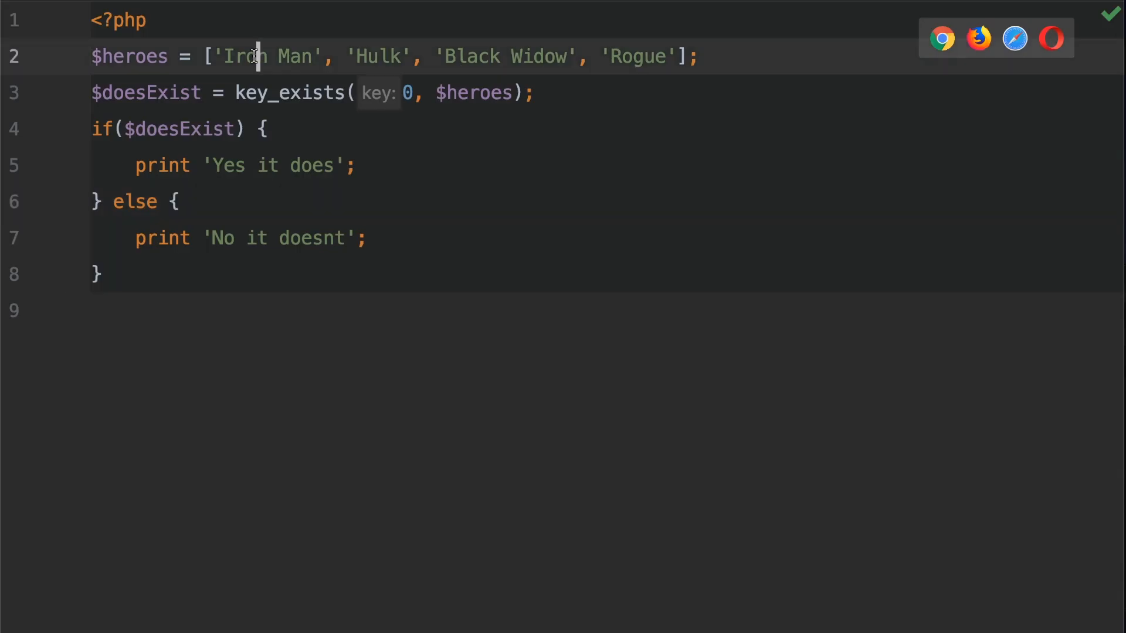
# Step: Change the checked key from 0 to 4 and reload the Chrome page to see 'No it doesnt'
pyautogui.doubleClick(506, 57)
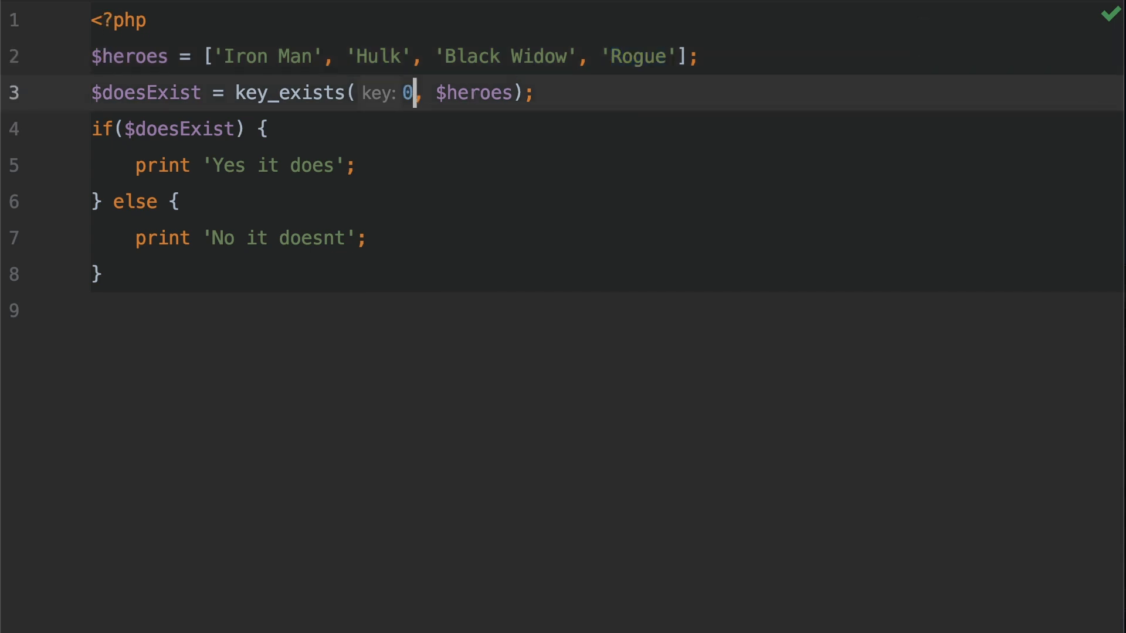
pyautogui.write('4')
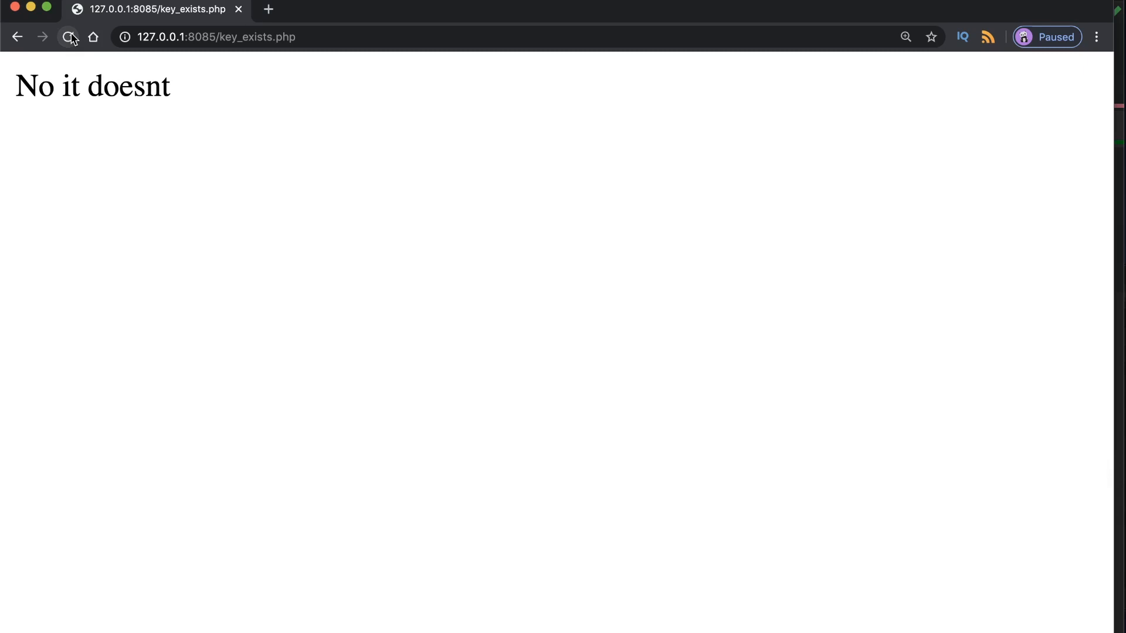
pyautogui.click(68, 36)
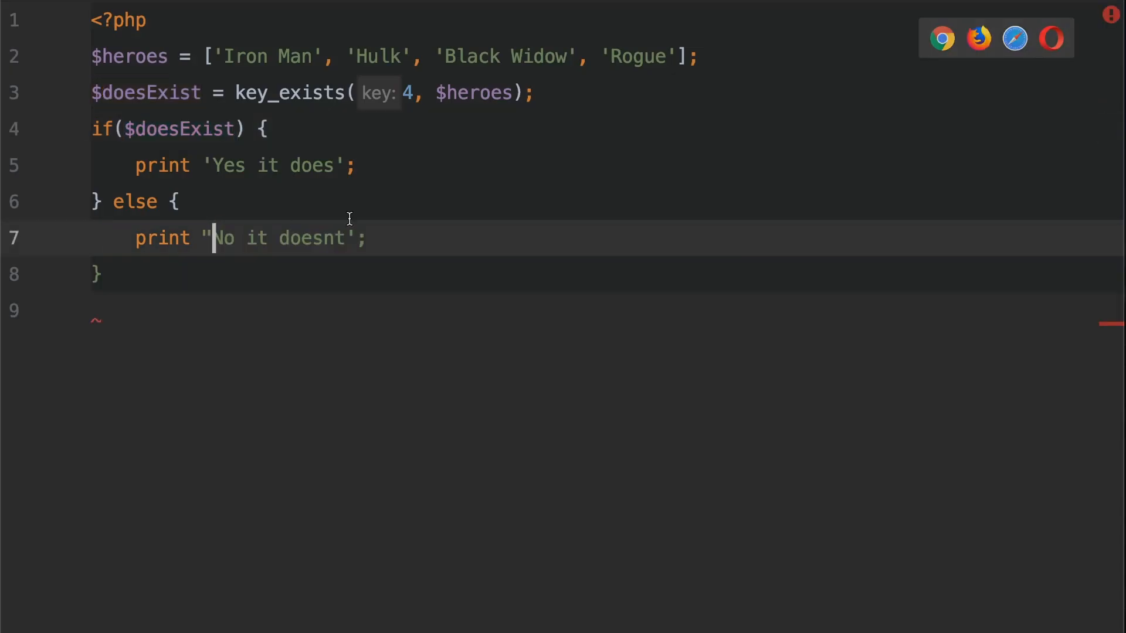
# Step: Switch both print strings to double quotes so the else message reads "No it doesn't"
pyautogui.write("'t")
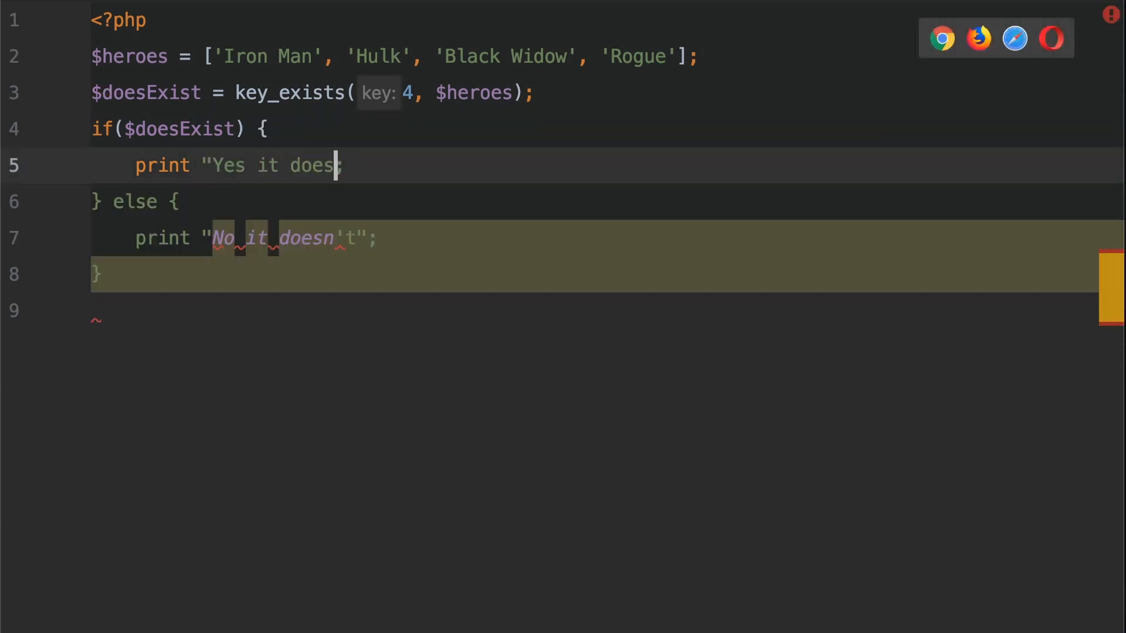
pyautogui.write('"')
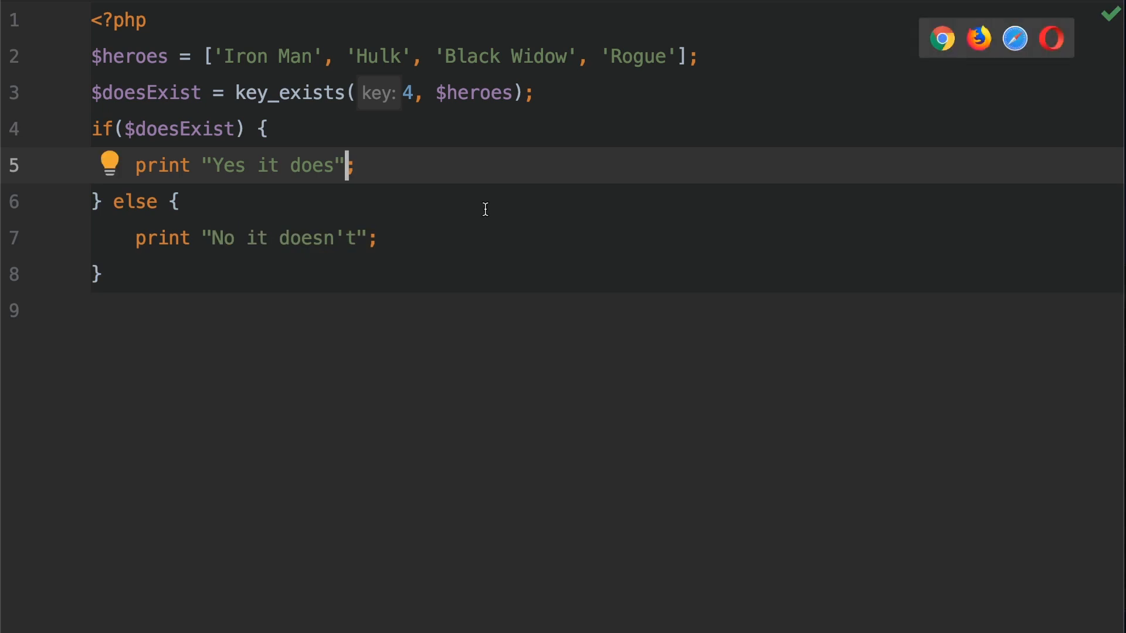